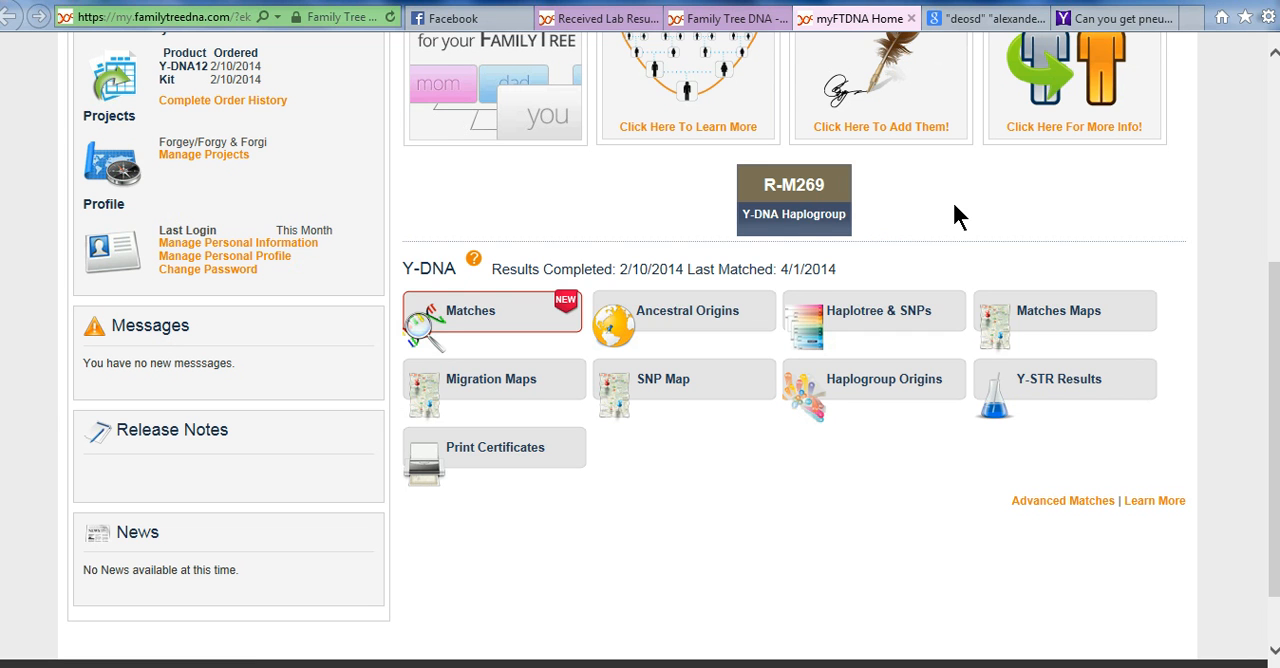
mouse_move(590, 245)
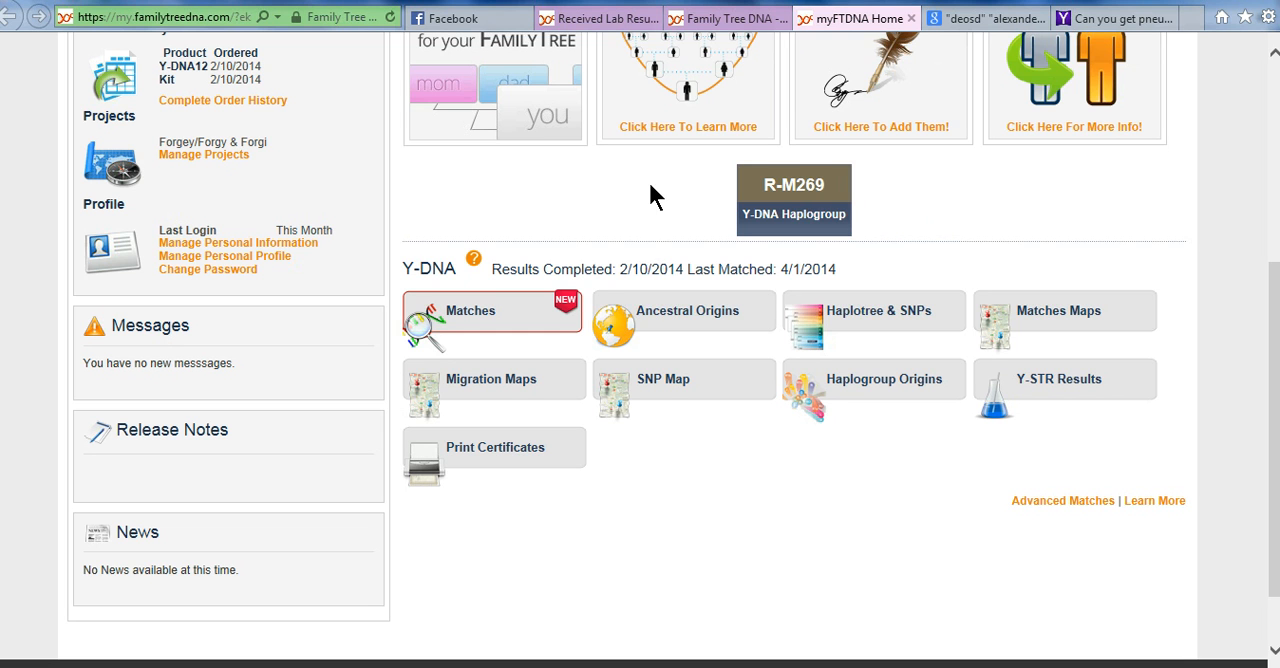
mouse_move(927, 182)
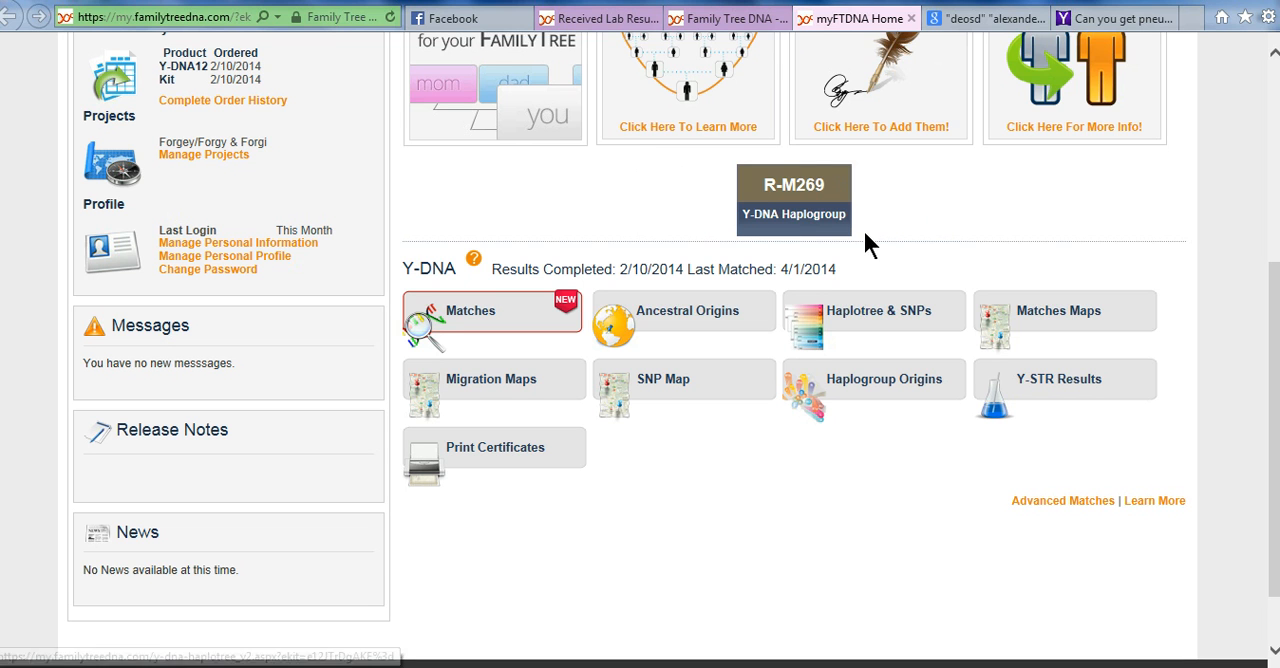
mouse_move(762, 200)
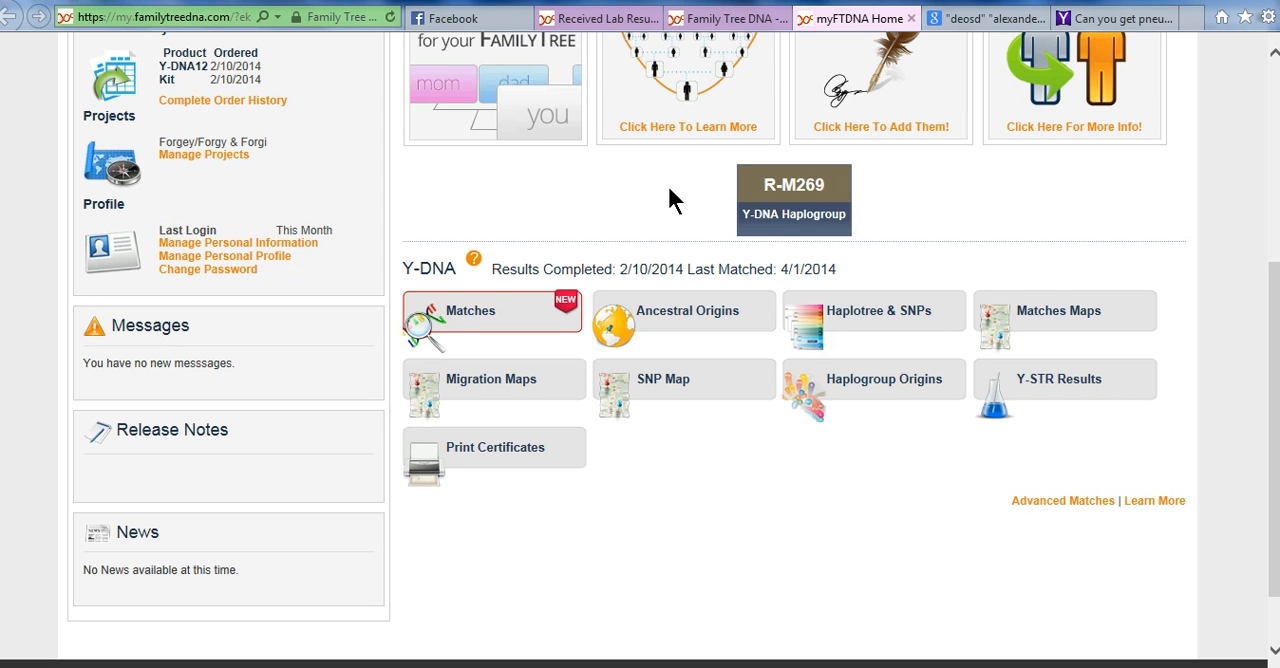
mouse_move(627, 213)
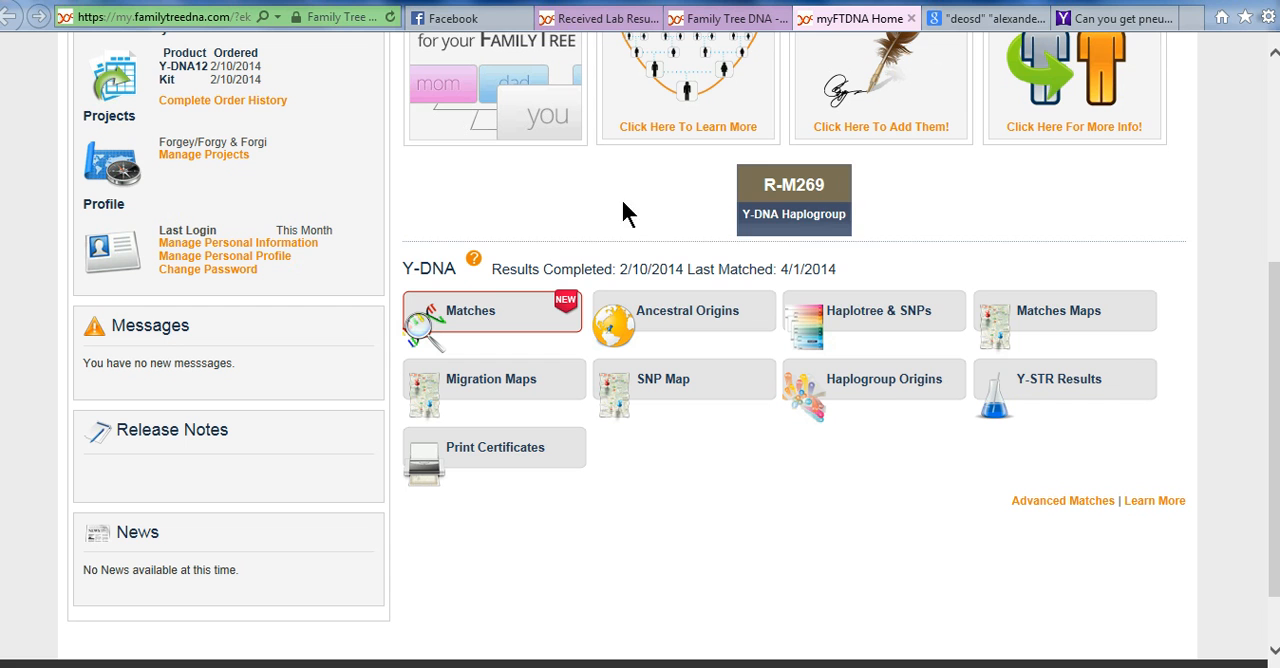
mouse_move(901, 216)
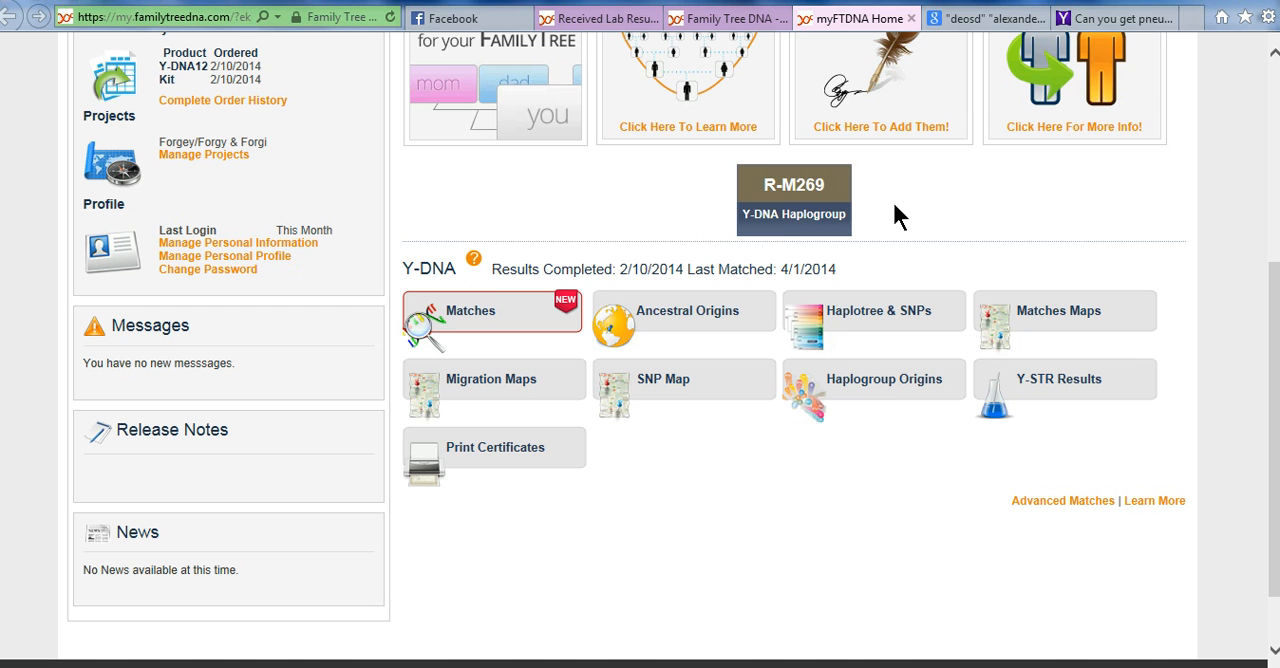
mouse_move(687, 196)
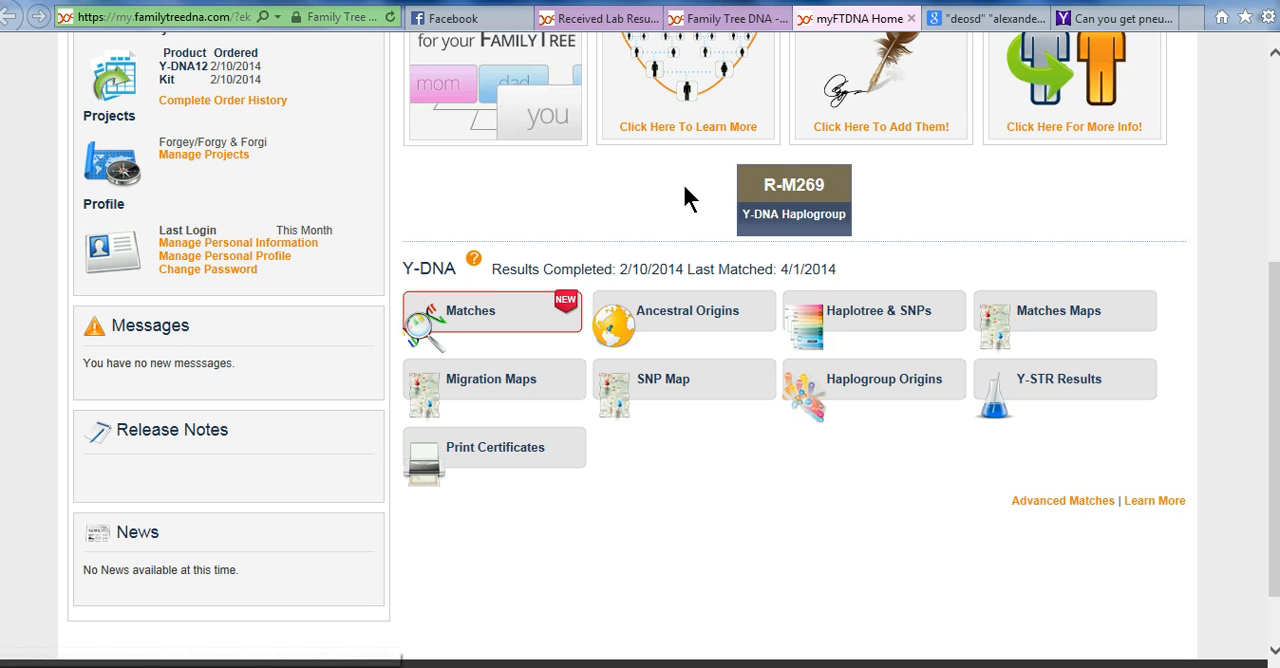
mouse_move(936, 204)
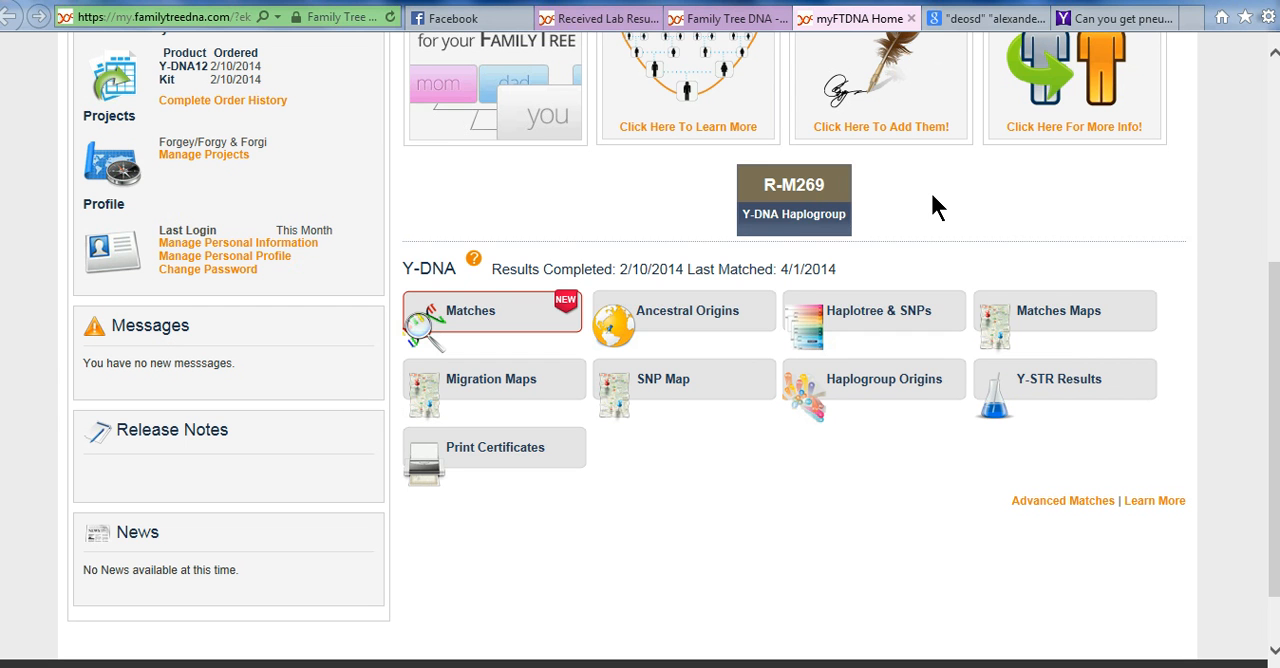
mouse_move(992, 219)
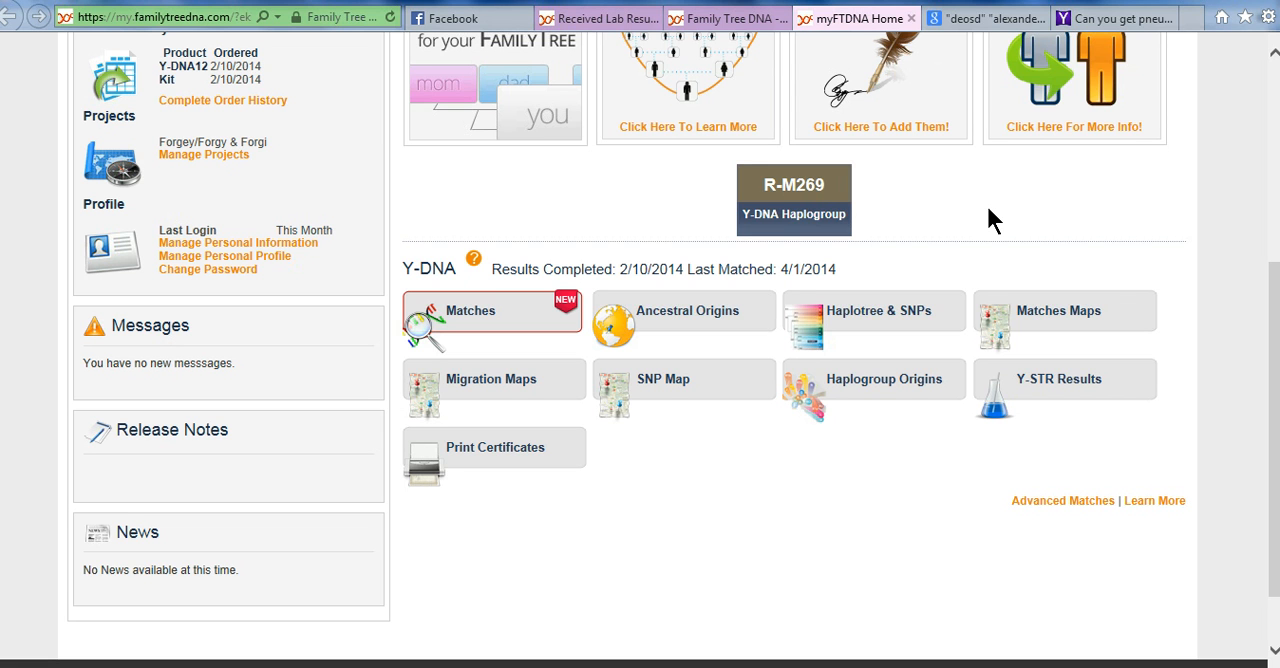
mouse_move(1270, 297)
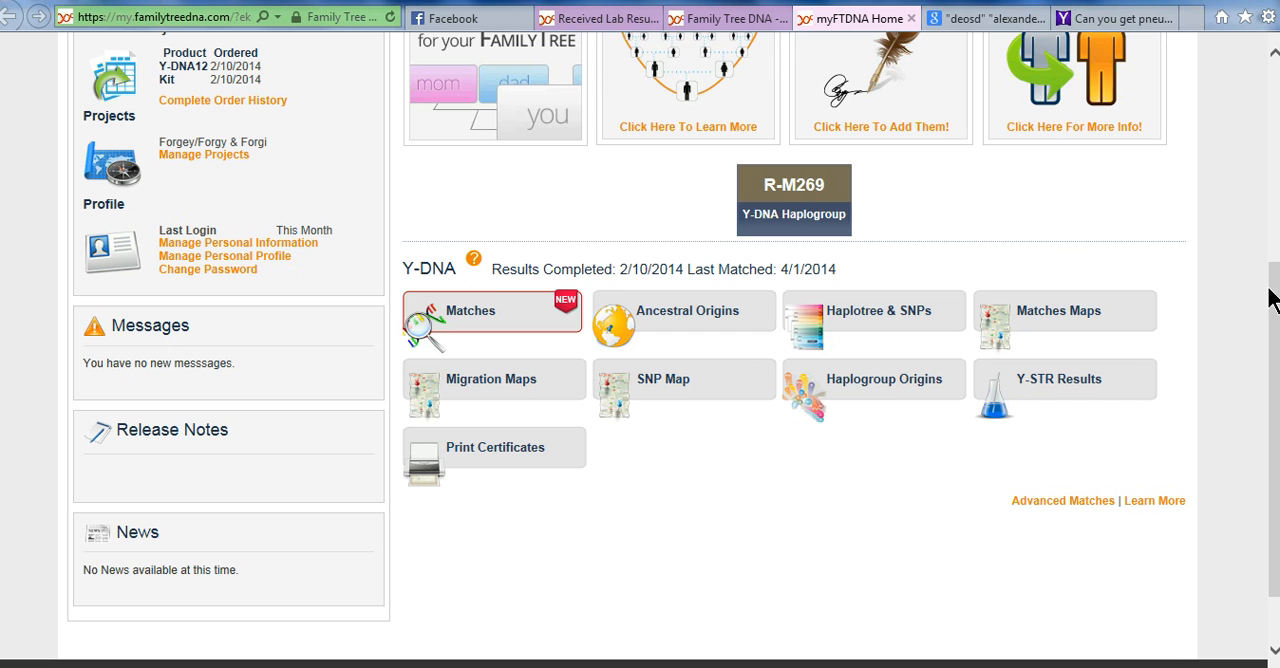
mouse_move(752, 398)
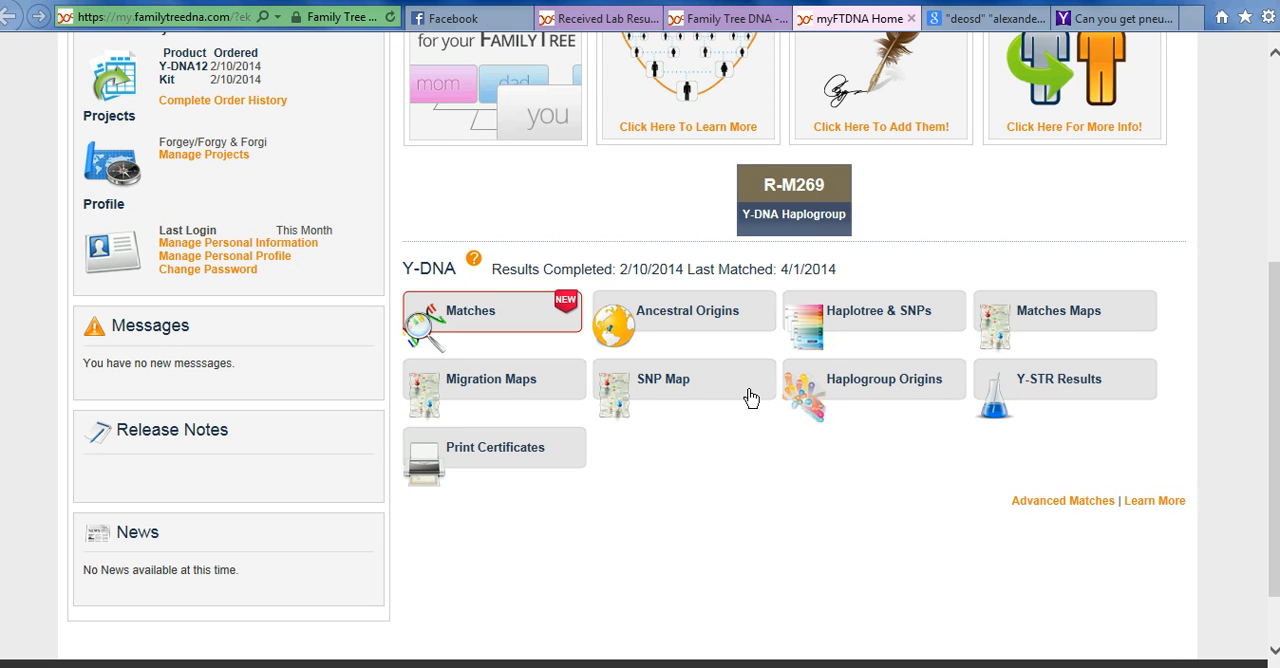
mouse_move(648, 193)
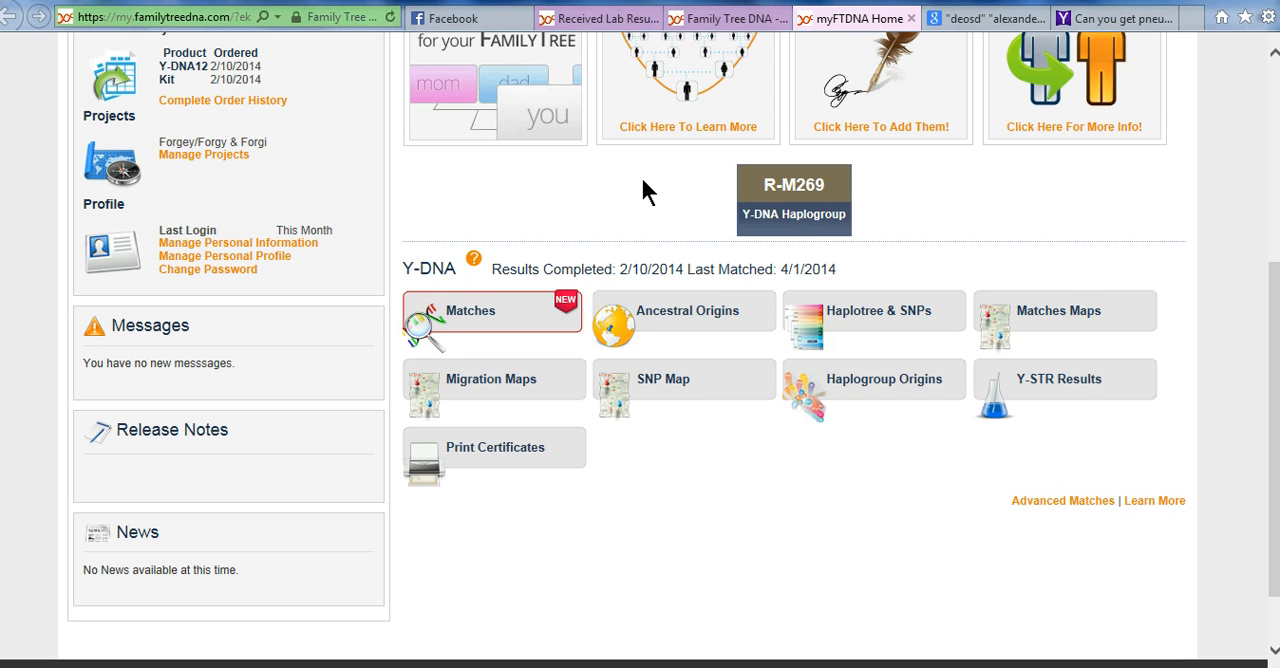
mouse_move(672, 186)
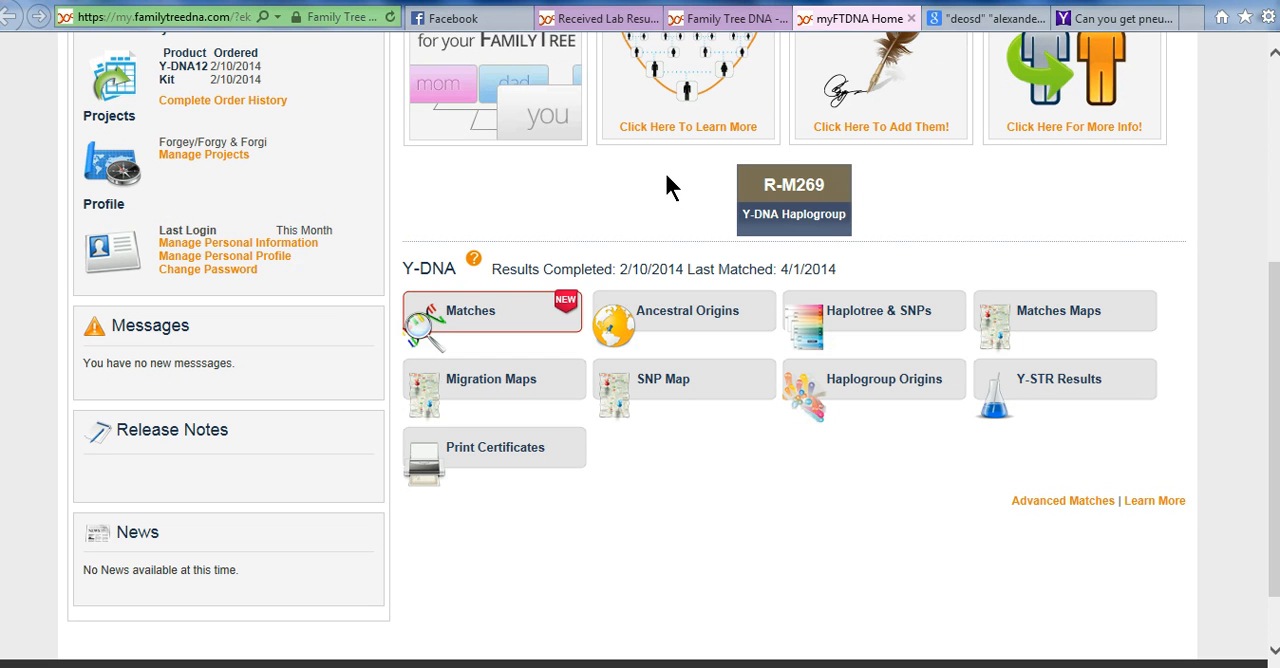
mouse_move(661, 177)
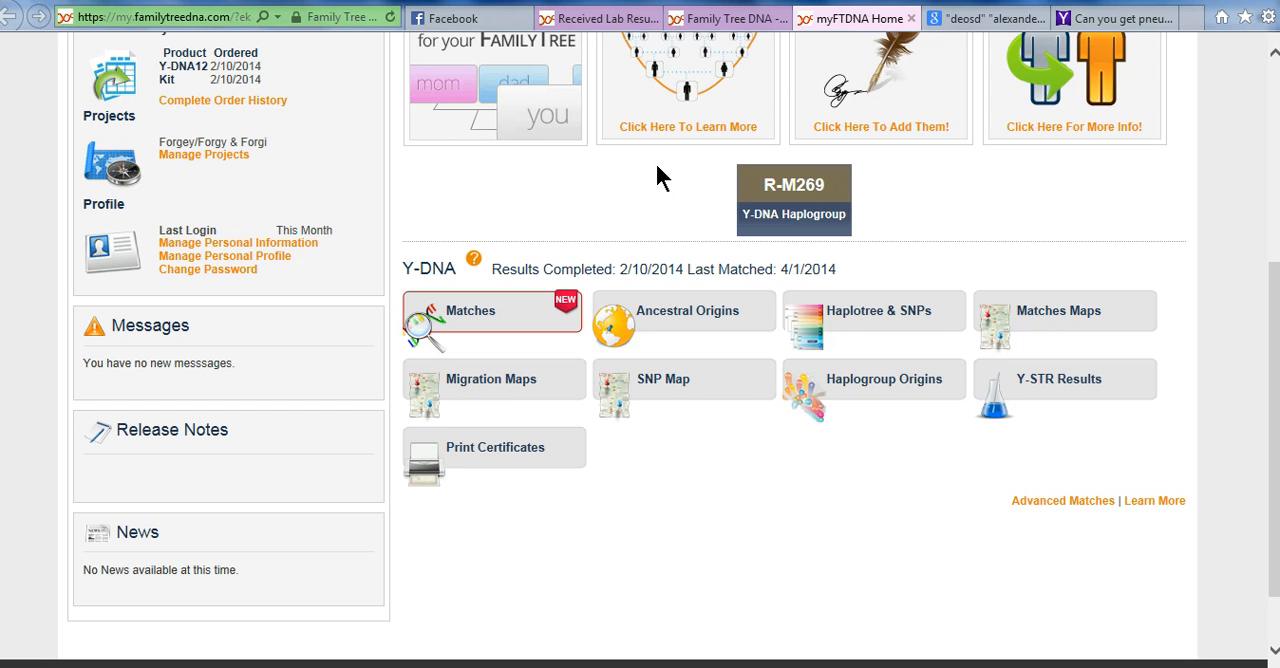
mouse_move(646, 203)
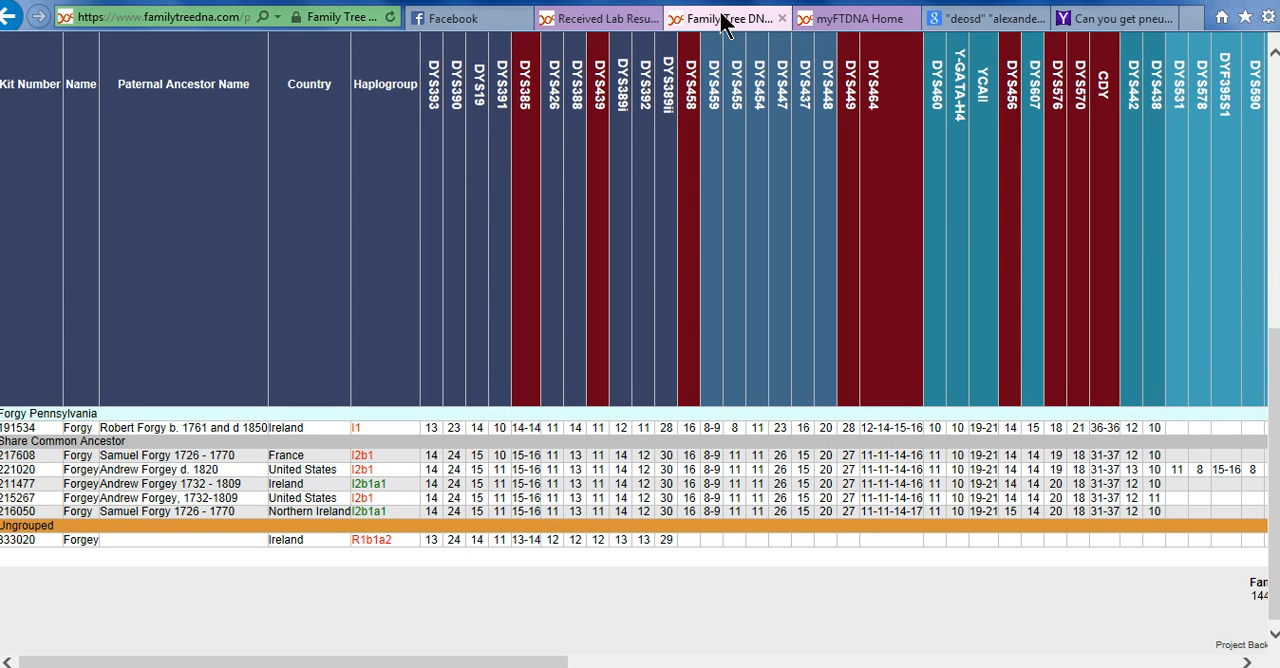
mouse_move(135, 574)
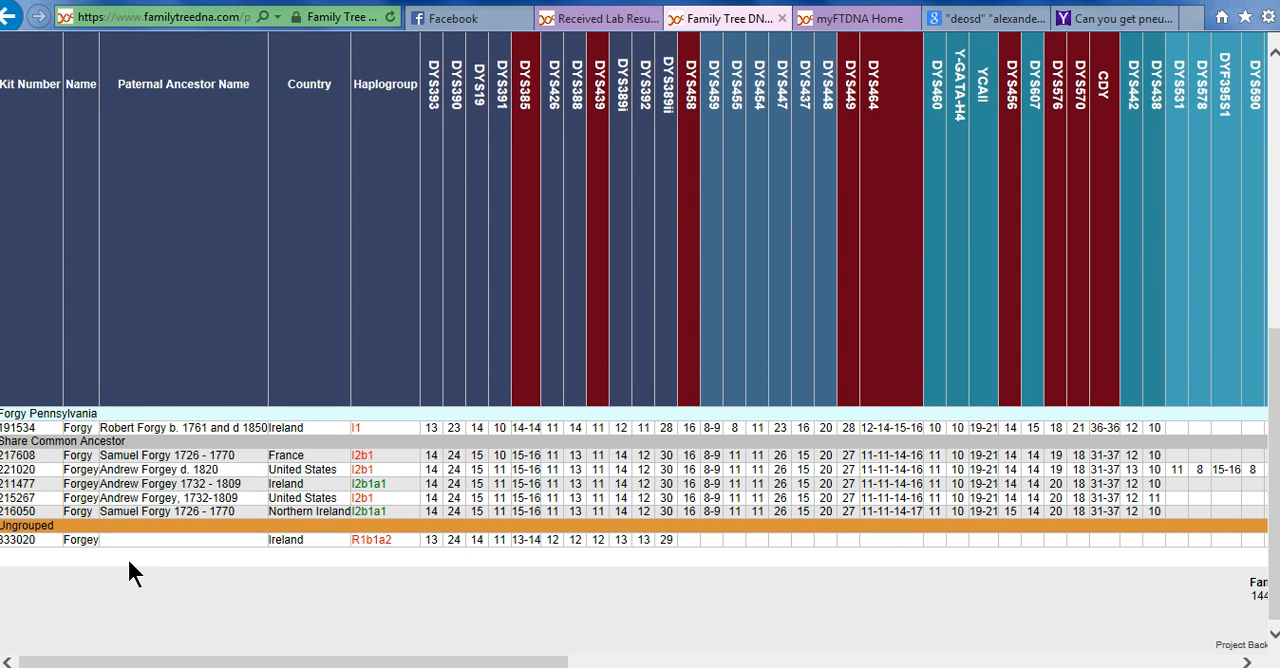
mouse_move(65, 548)
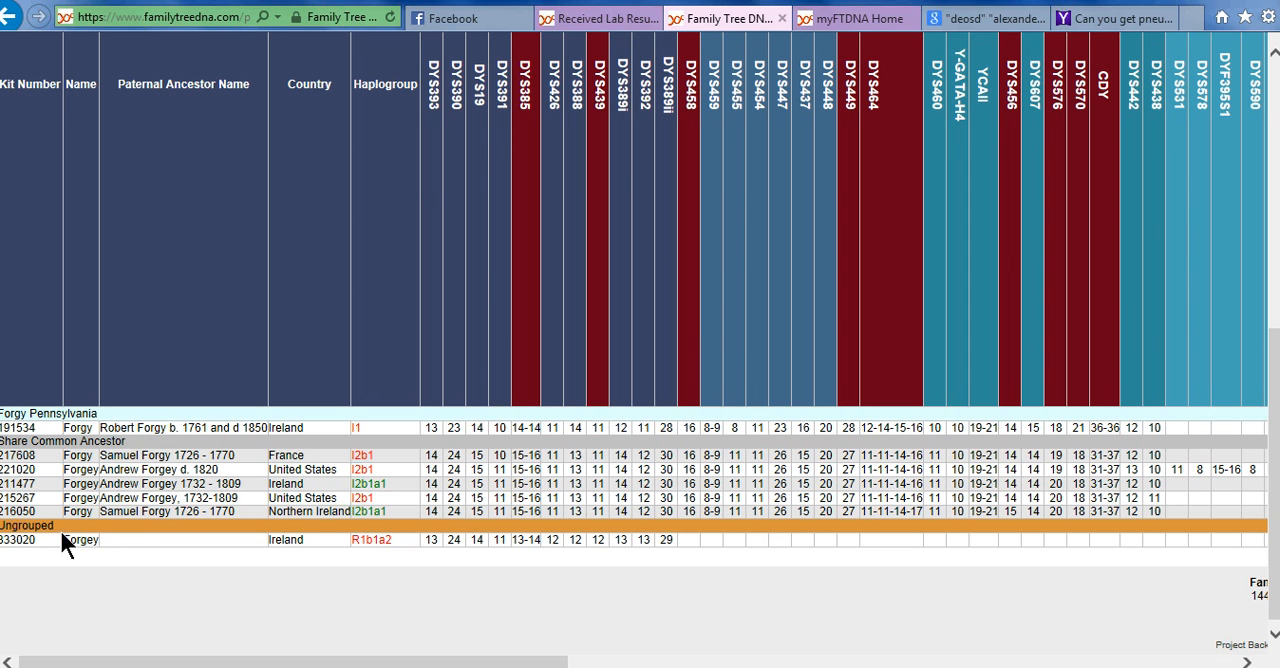
mouse_move(364, 539)
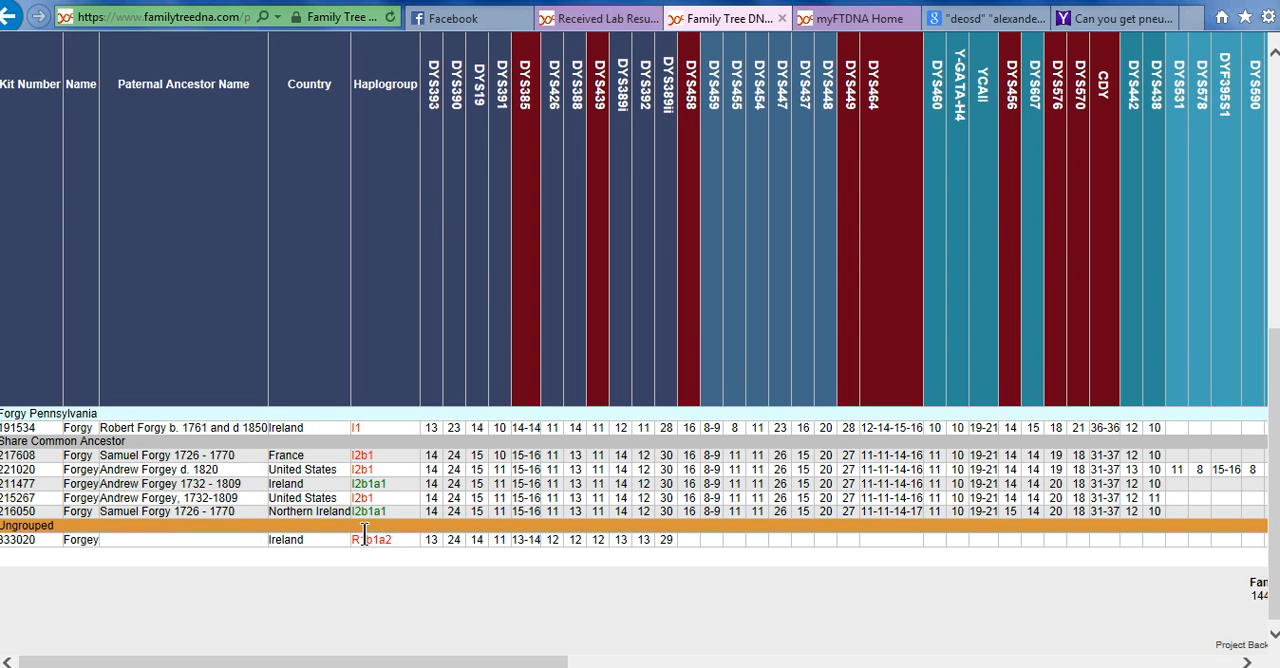
mouse_move(352, 556)
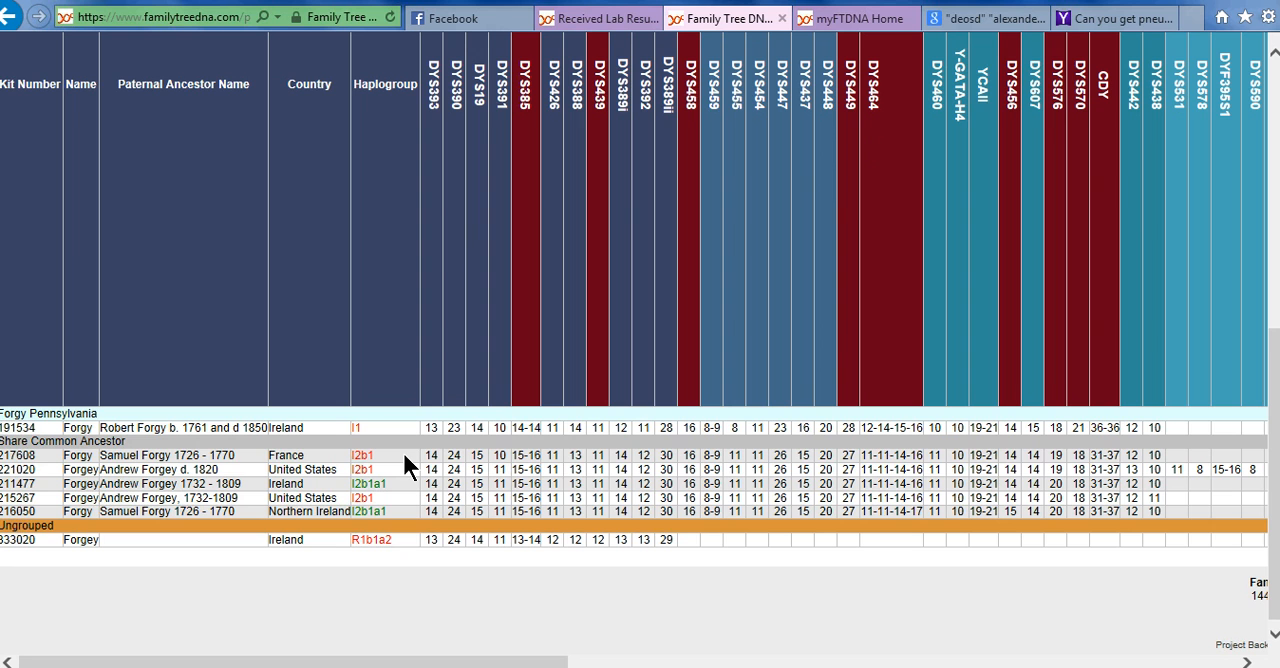
mouse_move(409, 477)
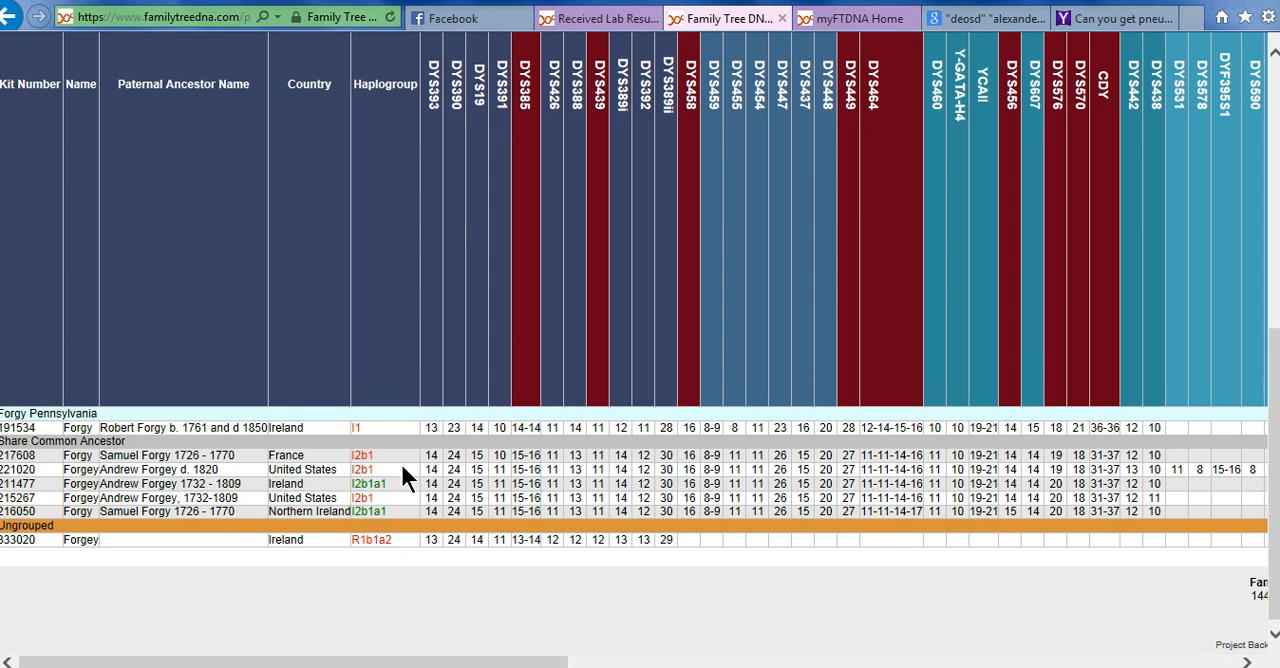
mouse_move(386, 435)
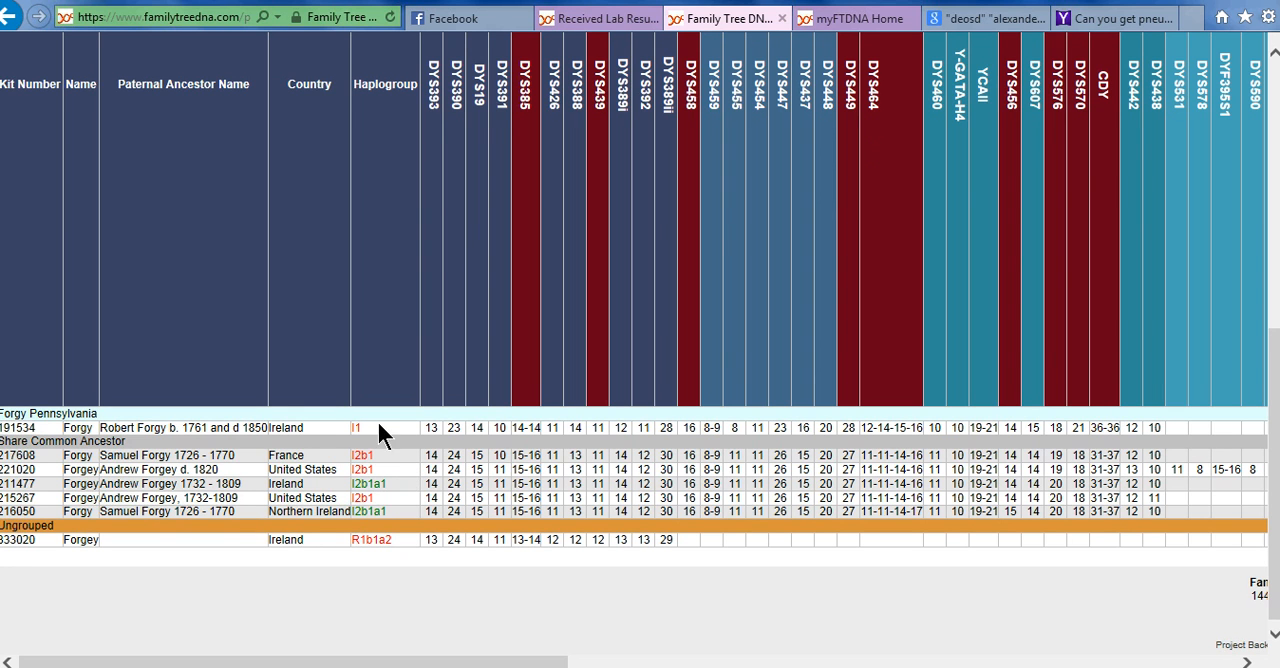
mouse_move(385, 436)
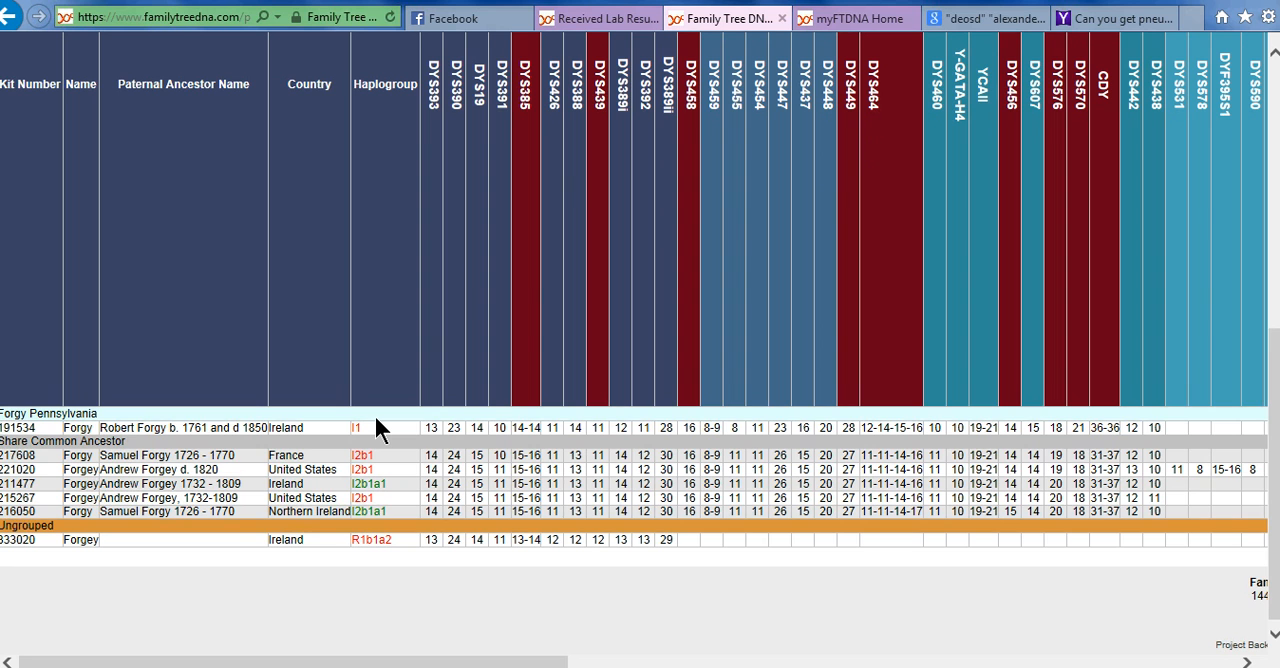